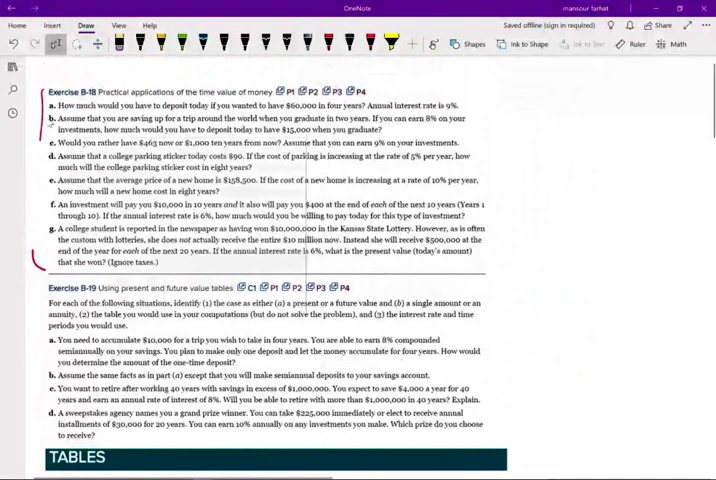
- Scroll down until Exercise B-19 and the start of the Present Value table are visible
{"action": "scroll", "scroll_direction": "down", "scroll_amount": 3}
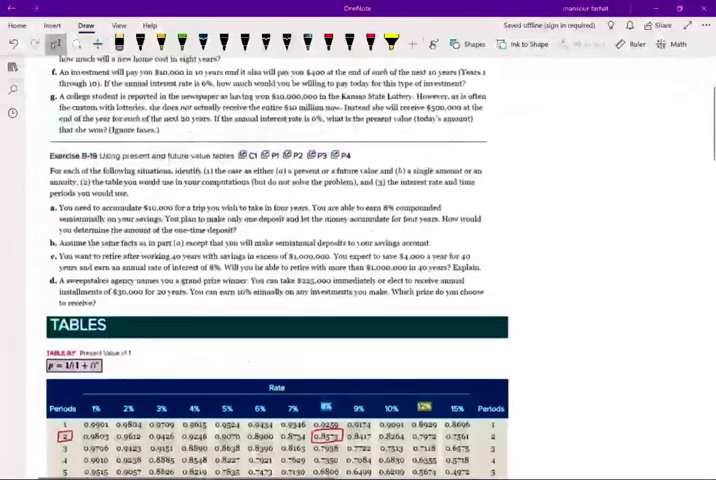
{"action": "scroll", "scroll_direction": "down", "scroll_amount": 3}
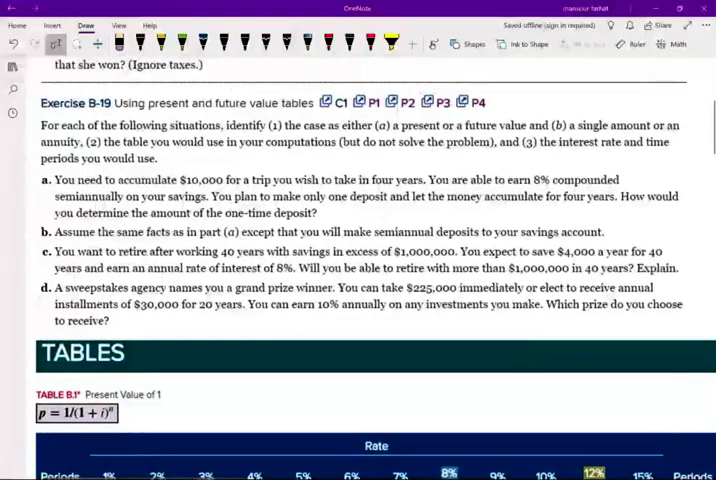
- Handwrite 'single deposit', 'PV', '10,000' and 'i = 4%, n = 8' beside part a in pen ink
{"action": "left_click", "coordinate": [330, 44]}
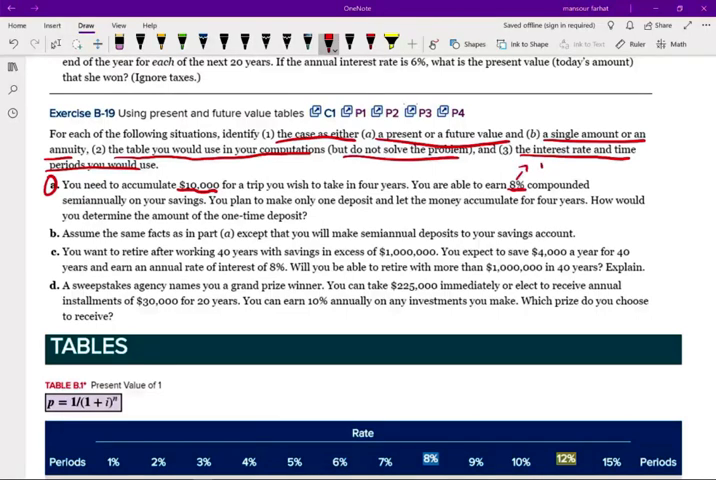
{"action": "type", "text": "4%"}
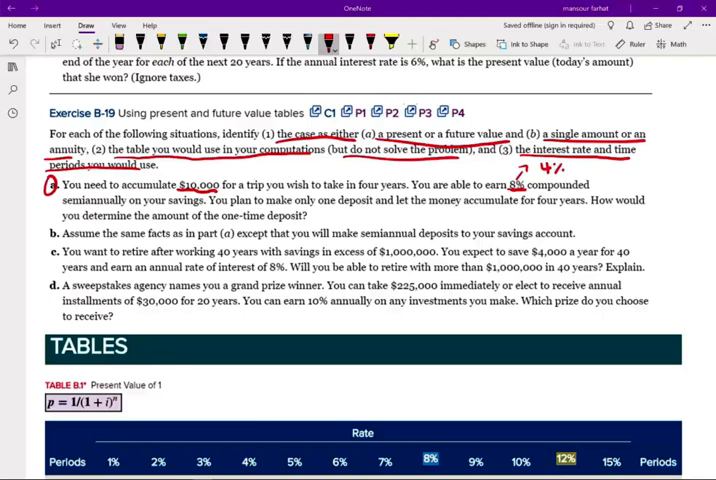
{"action": "left_click", "coordinate": [572, 168]}
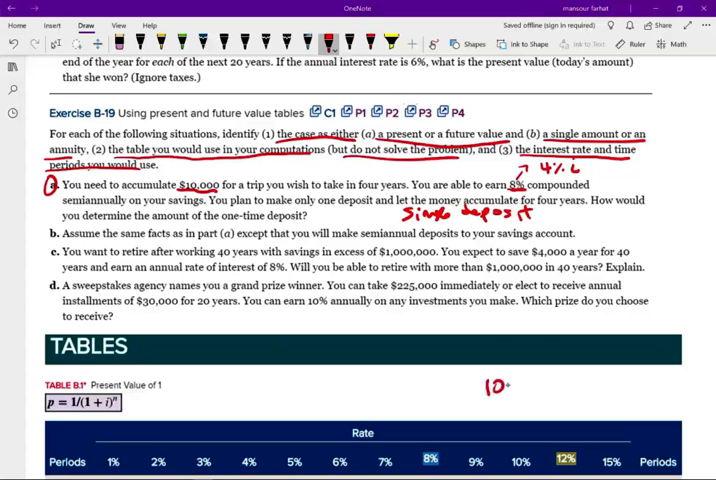
{"action": "type", "text": ",000"}
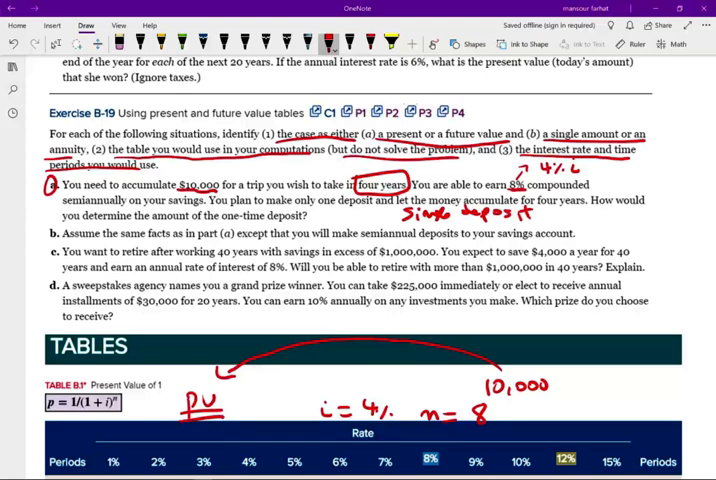
- Circle the 4%, 8-period factor 0.7307 in Table B.1 and write '10,000 x .7307'
{"action": "scroll", "scroll_direction": "down", "scroll_amount": 3}
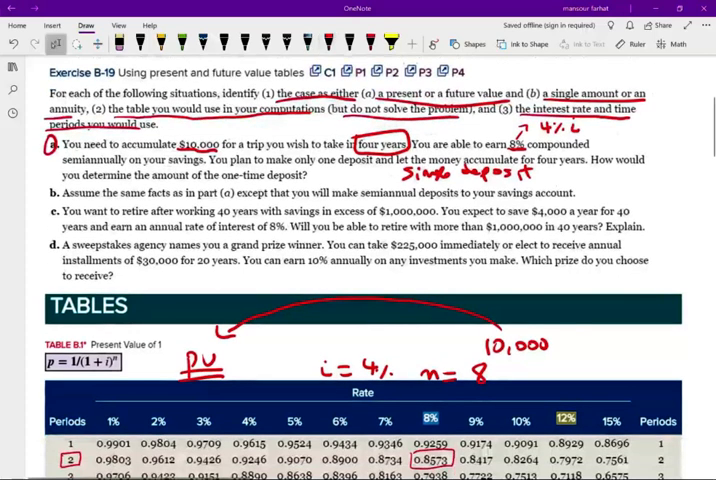
{"action": "scroll", "scroll_direction": "down", "scroll_amount": 3}
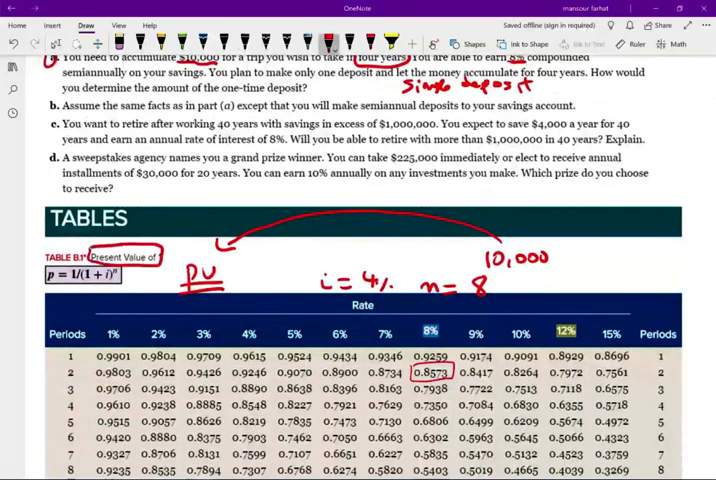
{"action": "scroll", "scroll_direction": "down", "scroll_amount": 3}
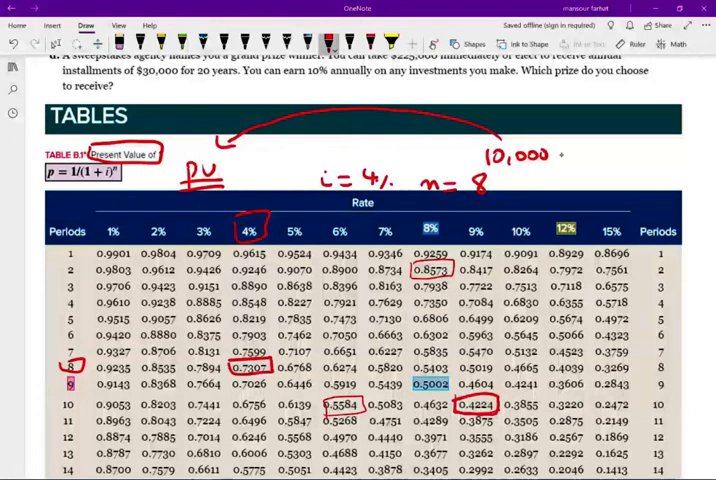
{"action": "type", "text": "x.7307="}
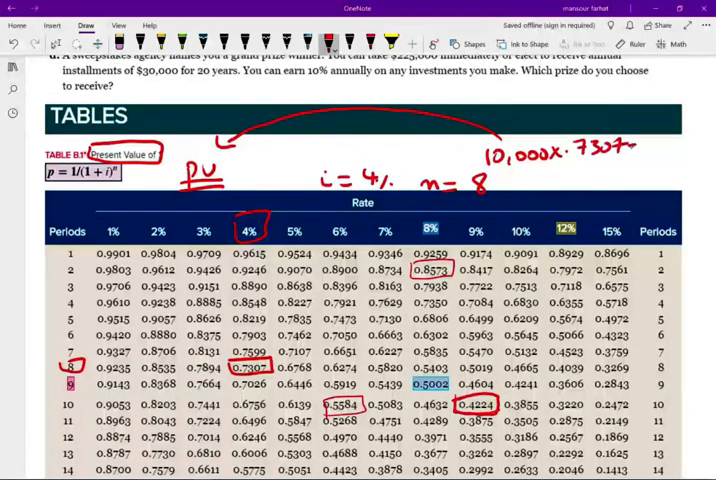
{"action": "type", "text": "73."}
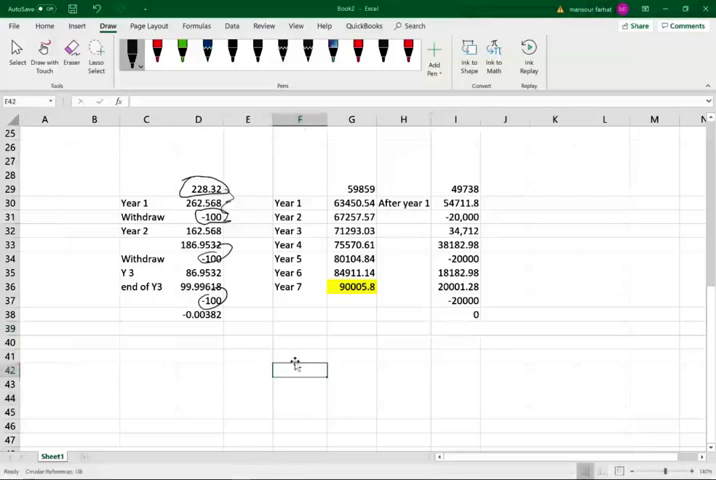
- Enter 7,307 at i = 4%, Period 1–8 labels, and =F42*1.04 giving 7,599.28 for period 1
{"action": "type", "text": "7,307"}
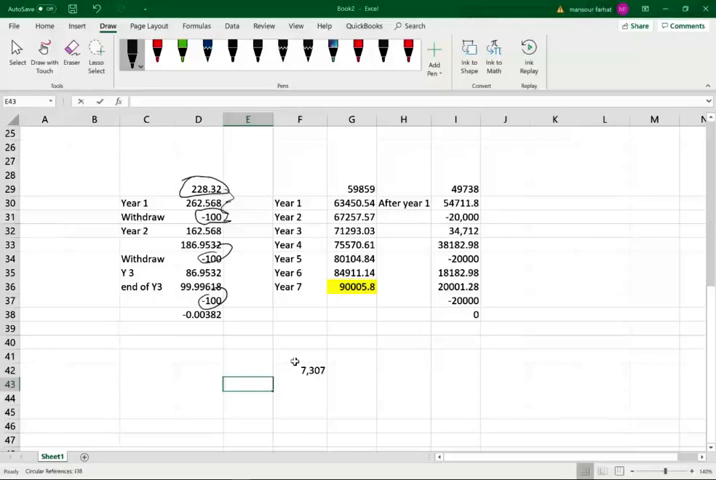
{"action": "type", "text": "Period 1"}
{"action": "left_click", "coordinate": [300, 384]}
{"action": "type", "text": "=F42"}
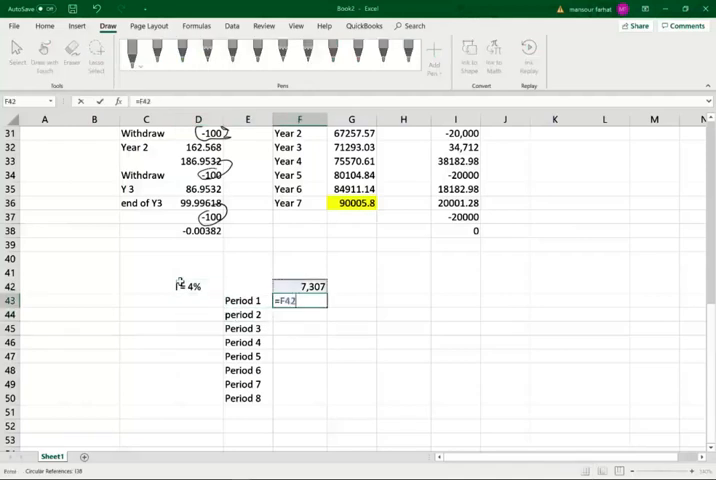
{"action": "type", "text": "*1"}
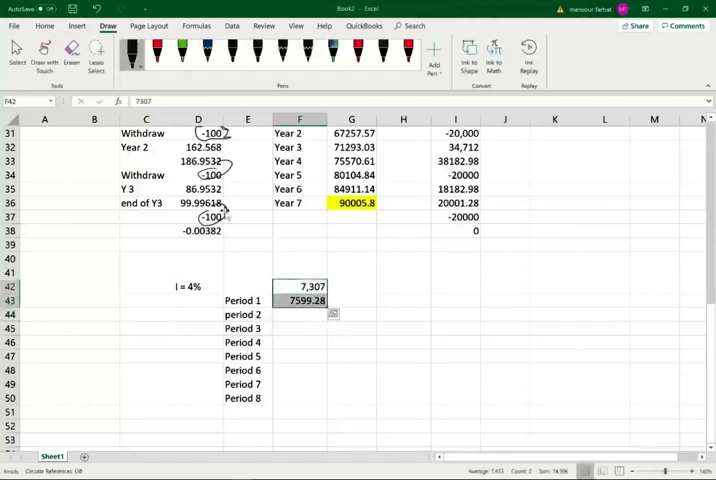
{"action": "left_click", "coordinate": [300, 300]}
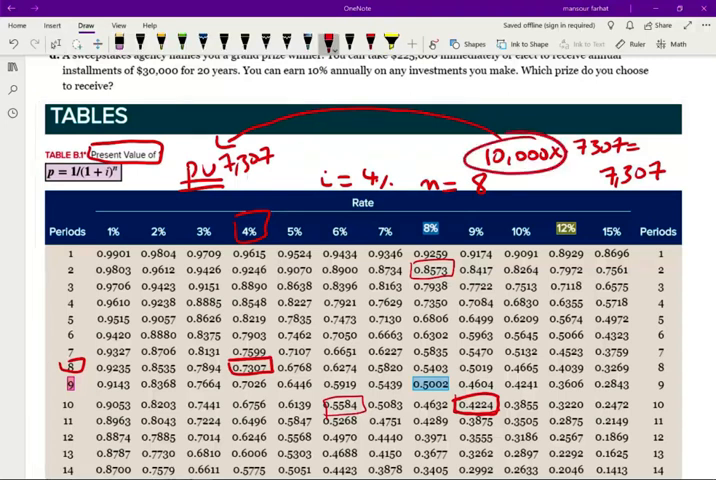
- Circle the 4%, 8-period factor 1.3686 in Table B.2, check the product in Calculator, underline 339,760
{"action": "scroll", "scroll_direction": "down", "scroll_amount": 3}
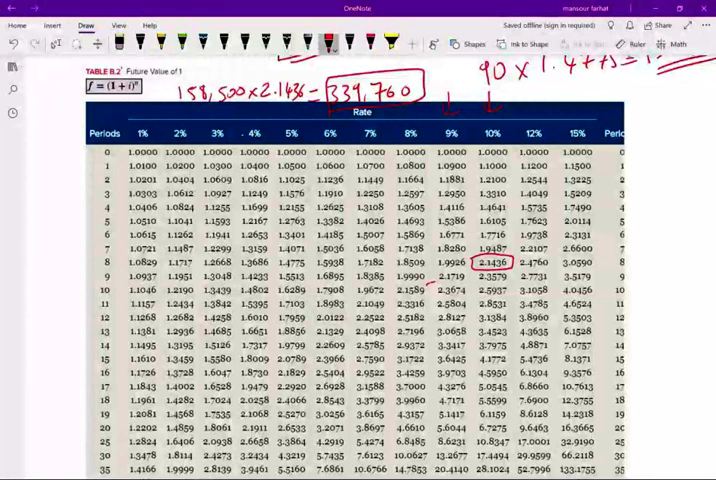
{"action": "left_click", "coordinate": [252, 132]}
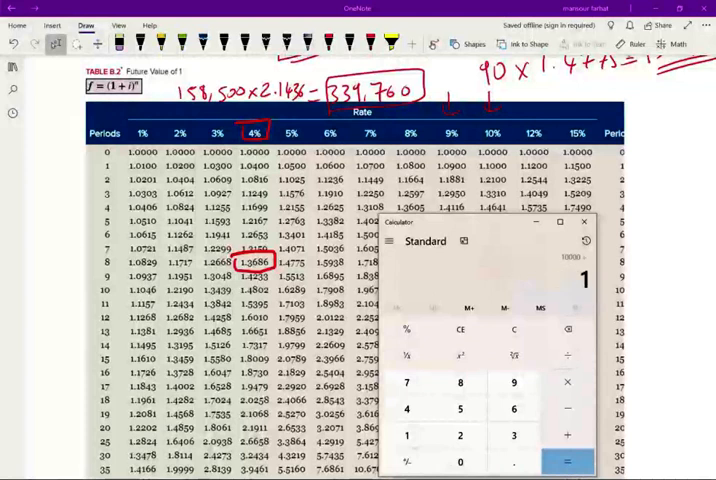
{"action": "left_click", "coordinate": [564, 460]}
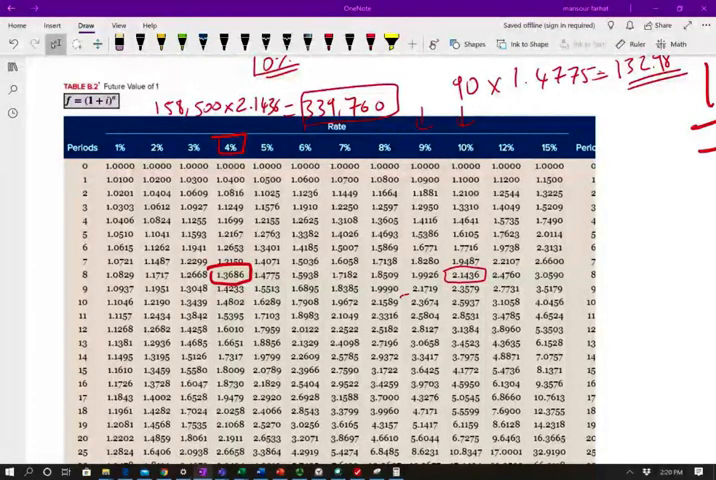
{"action": "scroll", "scroll_direction": "up", "scroll_amount": 3}
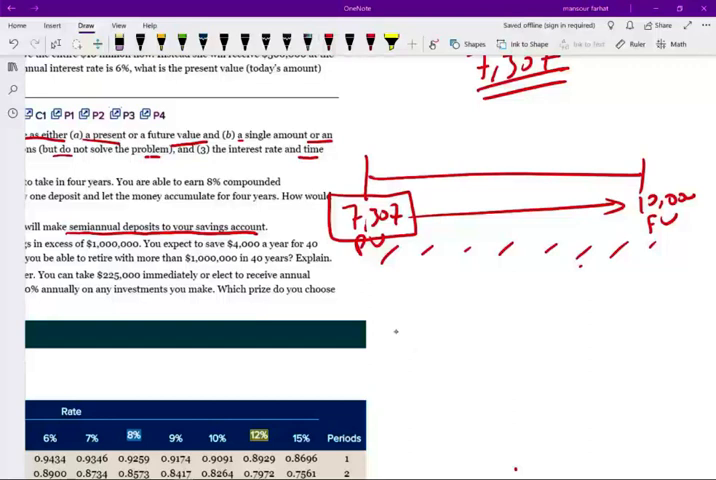
- Draw a second timeline ending at 10,000 labelled 'Payment x?', 8 periods, i = 4%
{"action": "left_click_drag", "start_coordinate": [384, 360], "coordinate": [660, 352]}
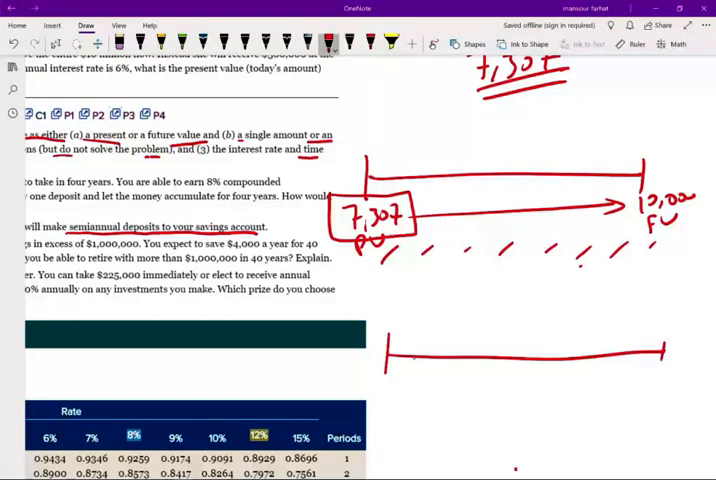
{"action": "left_click_drag", "start_coordinate": [410, 350], "coordinate": [490, 356]}
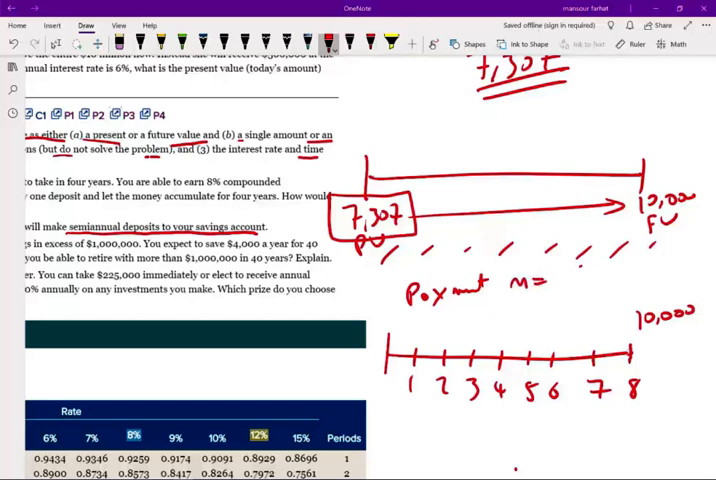
{"action": "type", "text": "8"}
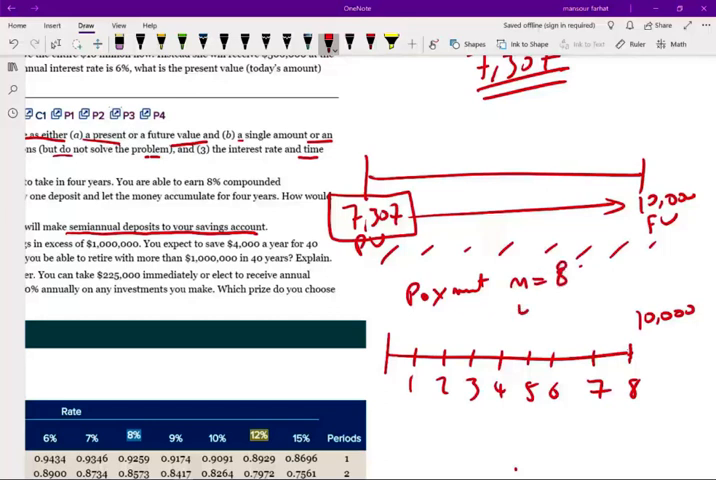
{"action": "type", "text": "i = 4%"}
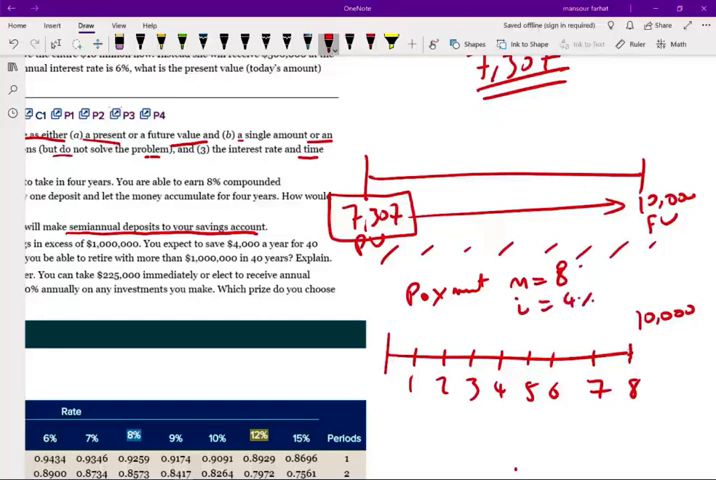
- Bring the future value of an annuity table into view and write 'Factor'
{"action": "scroll", "scroll_direction": "down", "scroll_amount": 3}
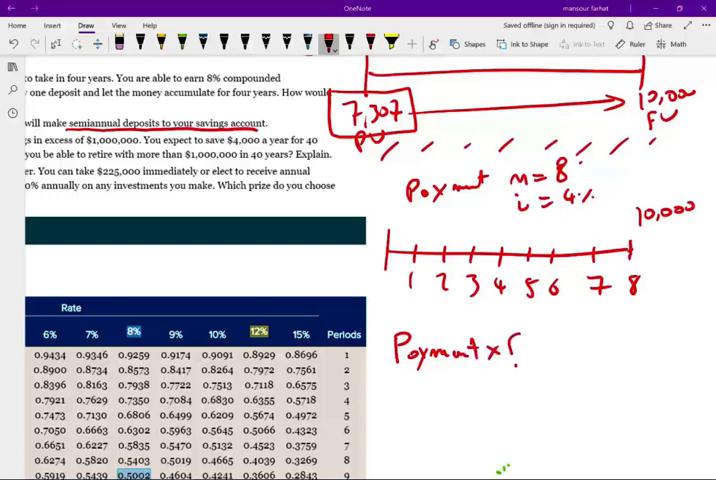
{"action": "type", "text": "Factor"}
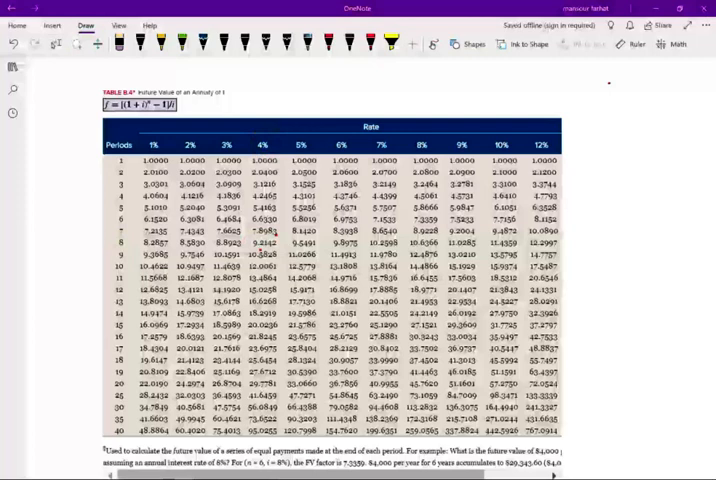
- Circle the 4% header, row 8 and the annuity factor in red ink
{"action": "left_click", "coordinate": [330, 42]}
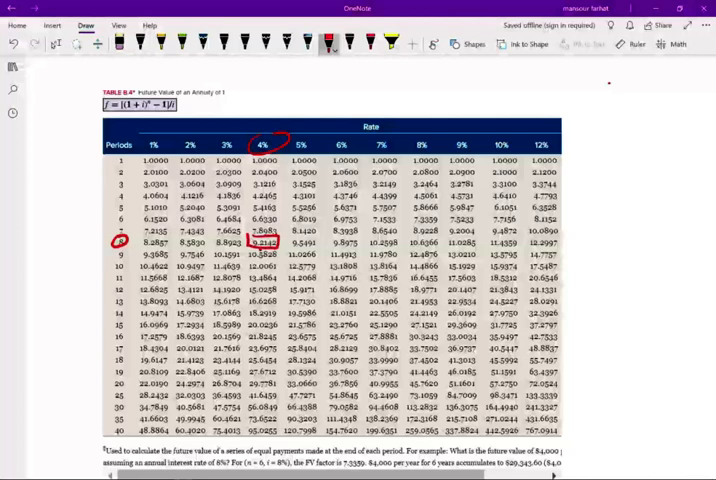
{"action": "scroll", "scroll_direction": "down", "scroll_amount": 3}
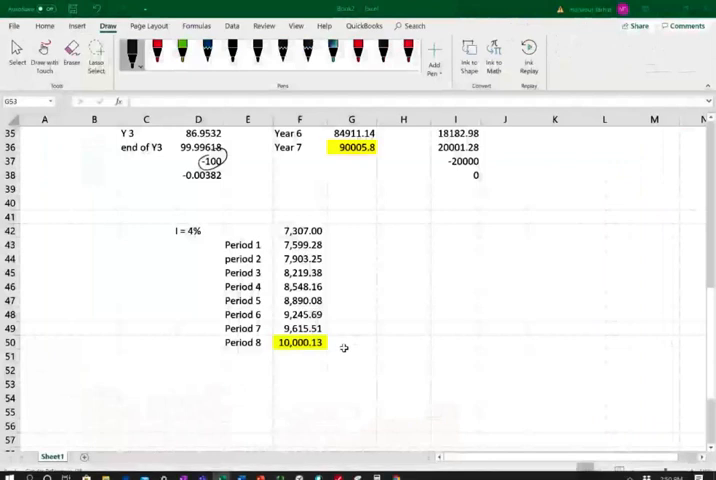
- Head row 53 with Date, Payment + balance, Interest rate, Balance and label rows Pay 1–Pay 8
{"action": "left_click", "coordinate": [300, 232]}
{"action": "type", "text": "Date"}
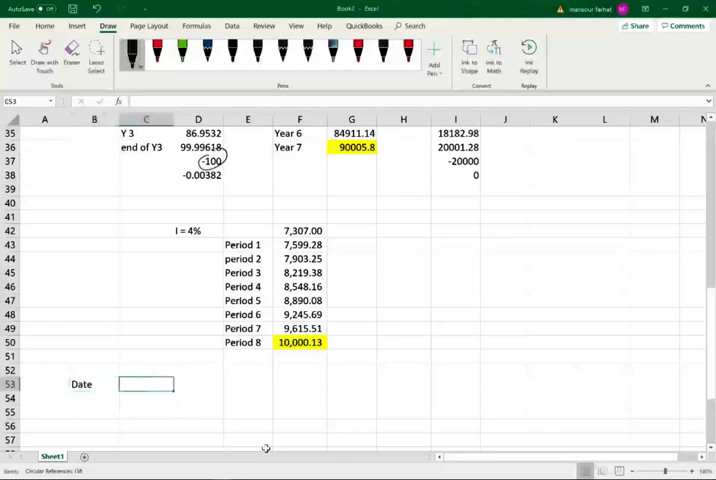
{"action": "type", "text": "Payment"}
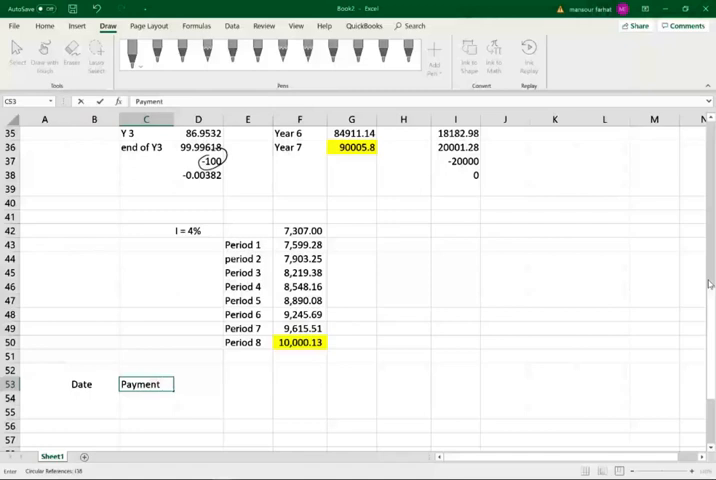
{"action": "type", "text": "+ bala"}
{"action": "left_click", "coordinate": [198, 384]}
{"action": "type", "text": "Interest rat"}
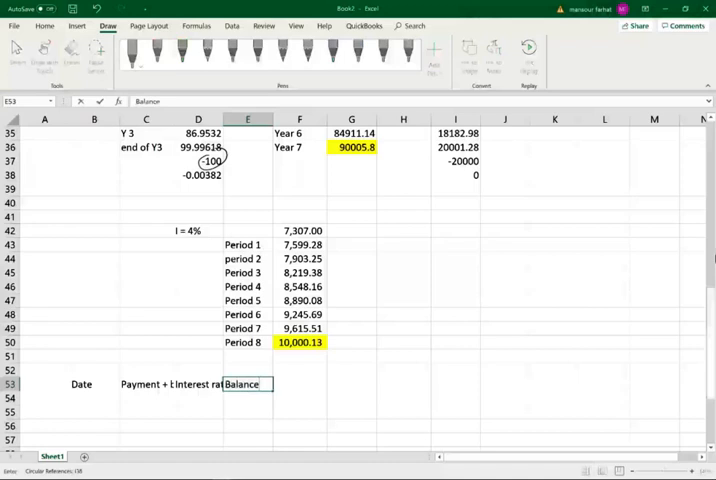
{"action": "left_click", "coordinate": [198, 120]}
{"action": "type", "text": "1"}
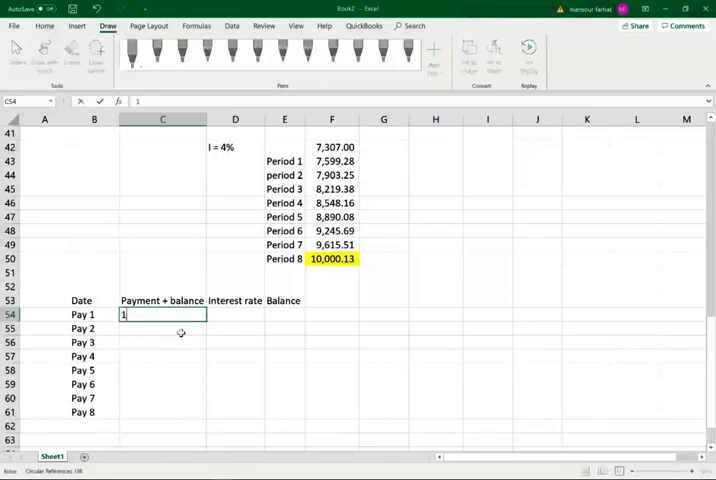
- Fill the Pay 1 row with 1085.28 payment, 4% interest and =C54*(1+D54) balance of 1128.70
{"action": "type", "text": "085.2"}
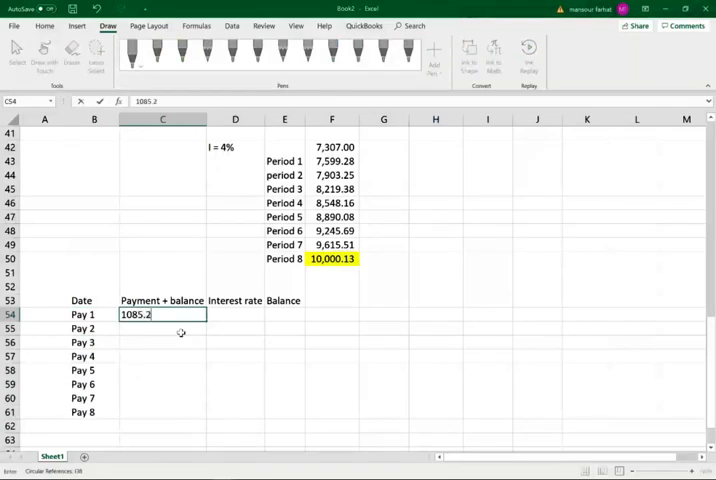
{"action": "key", "text": "Return"}
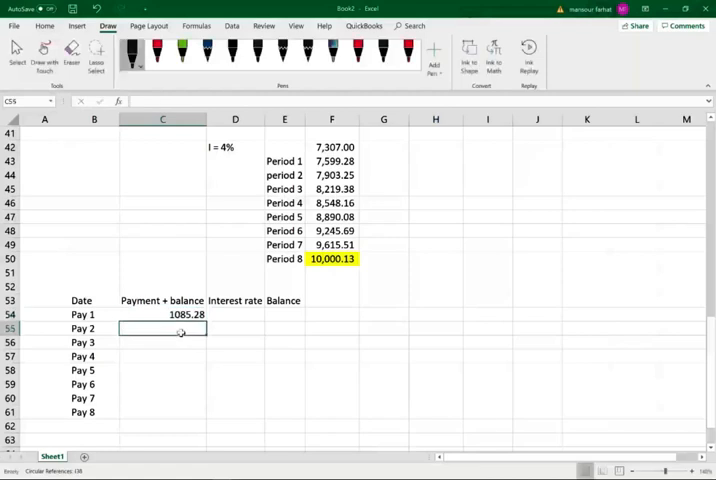
{"action": "left_click", "coordinate": [234, 328]}
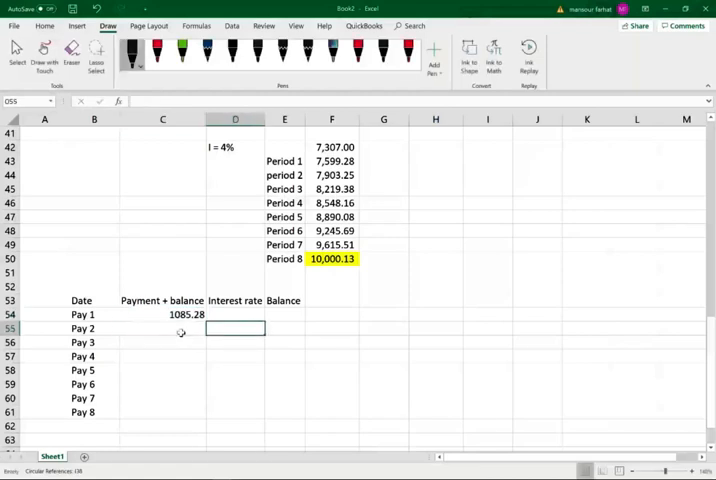
{"action": "type", "text": "4%"}
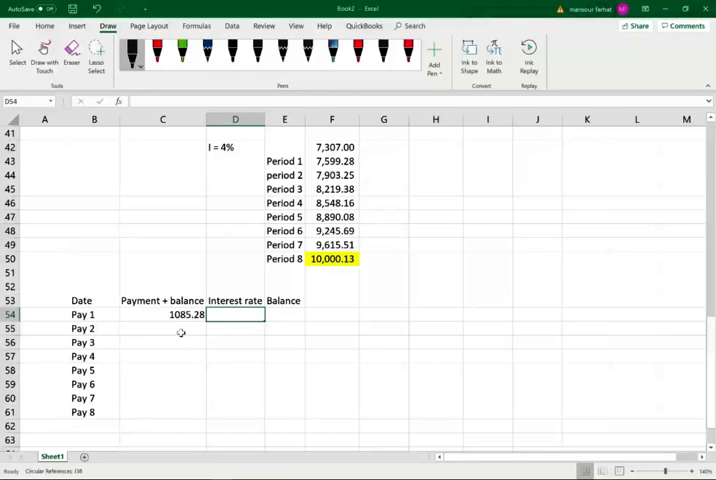
{"action": "type", "text": "4%"}
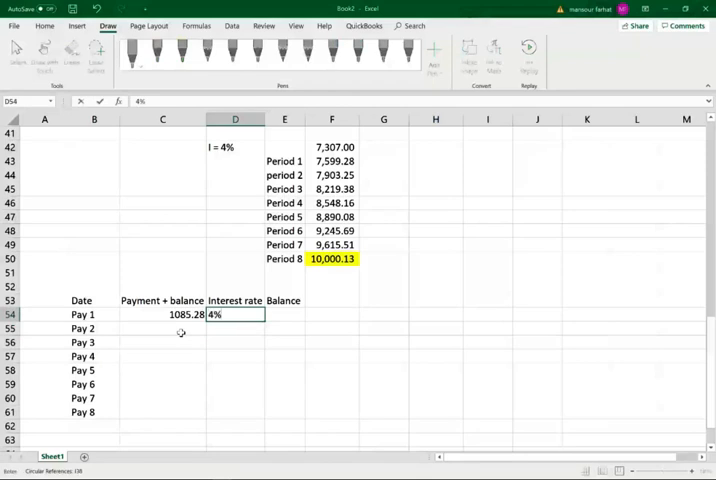
{"action": "left_click", "coordinate": [284, 314]}
{"action": "type", "text": "=D54*"}
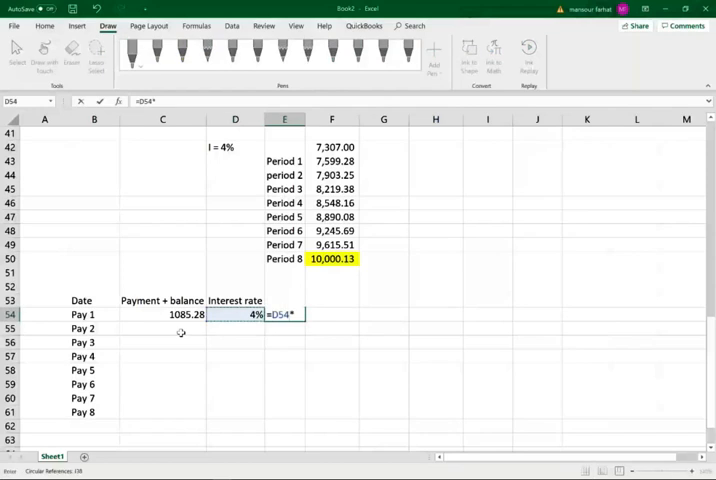
{"action": "key", "text": "Return"}
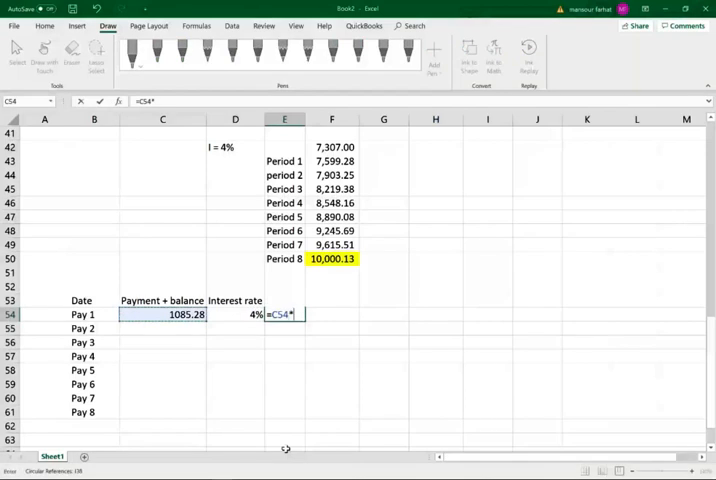
{"action": "type", "text": "1128.7"}
{"action": "left_click", "coordinate": [284, 300]}
{"action": "type", "text": "Balance"}
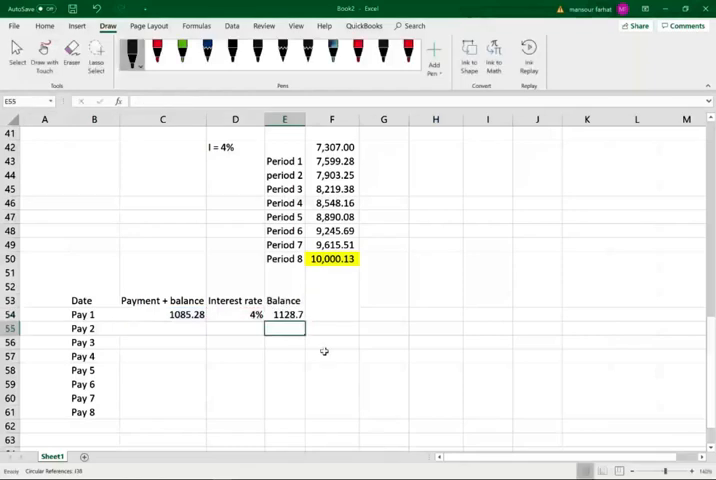
{"action": "mouse_move", "coordinate": [182, 328]}
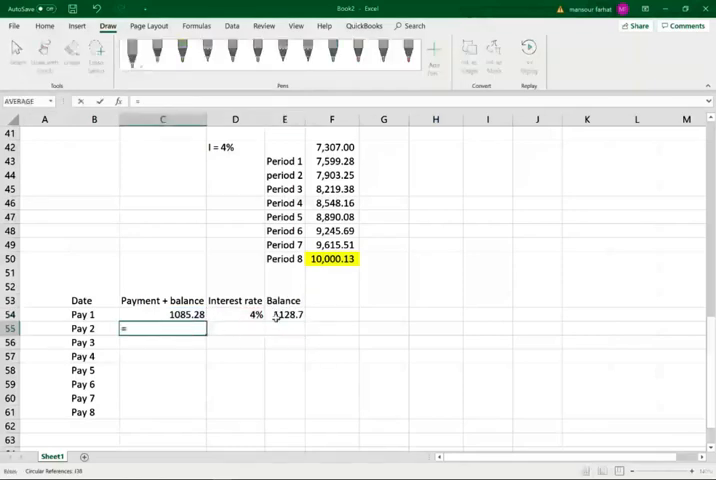
- Start the Pay 2 row with =E54+1085.28 as payment plus balance at 4%
{"action": "type", "text": "=E54+1"}
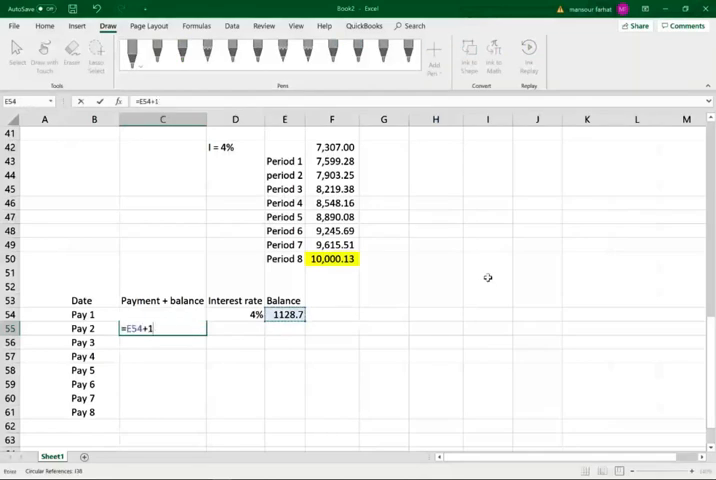
{"action": "key", "text": "Return"}
{"action": "type", "text": "4"}
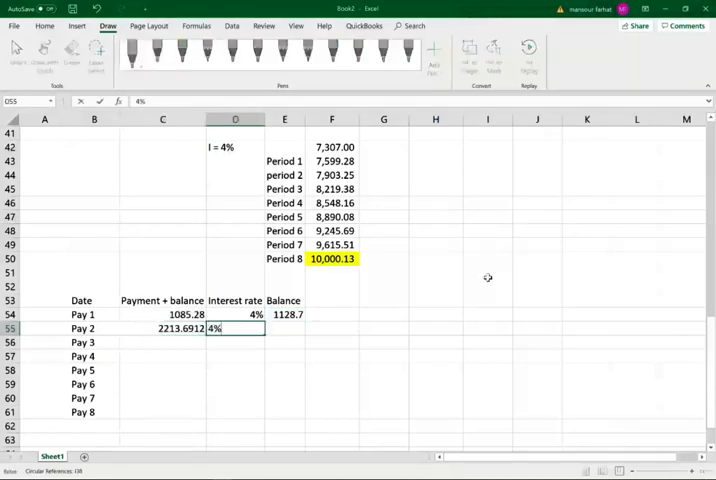
- Extend the balance and payment formulas down the schedule through Pay 8, reaching 9,997.80
{"action": "left_click", "coordinate": [284, 314]}
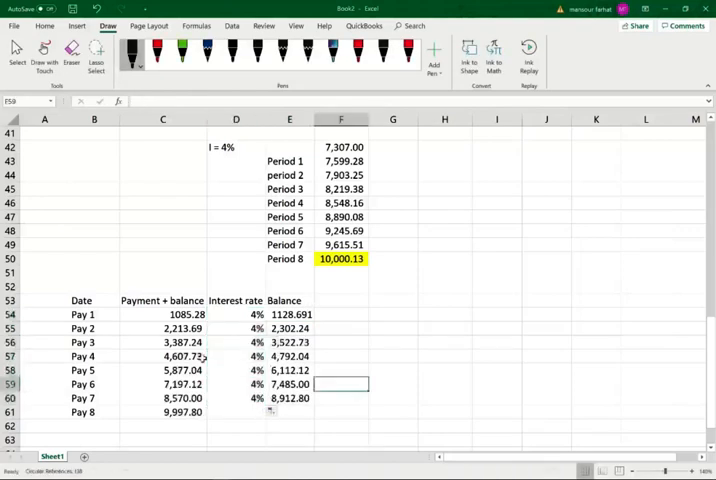
{"action": "left_click", "coordinate": [162, 342]}
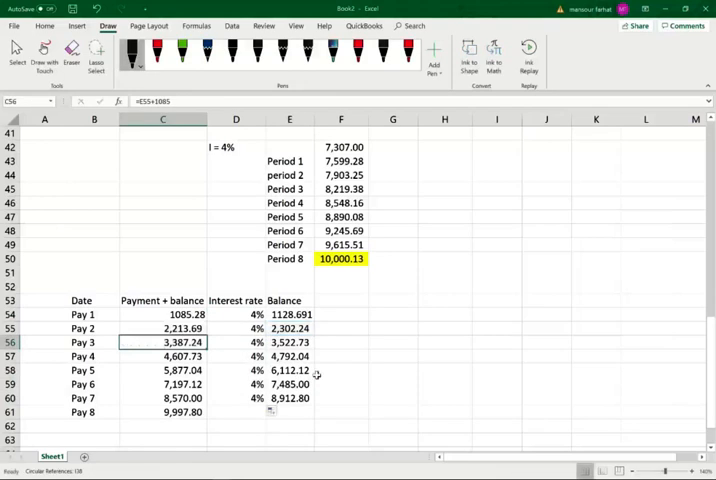
{"action": "left_click", "coordinate": [288, 342]}
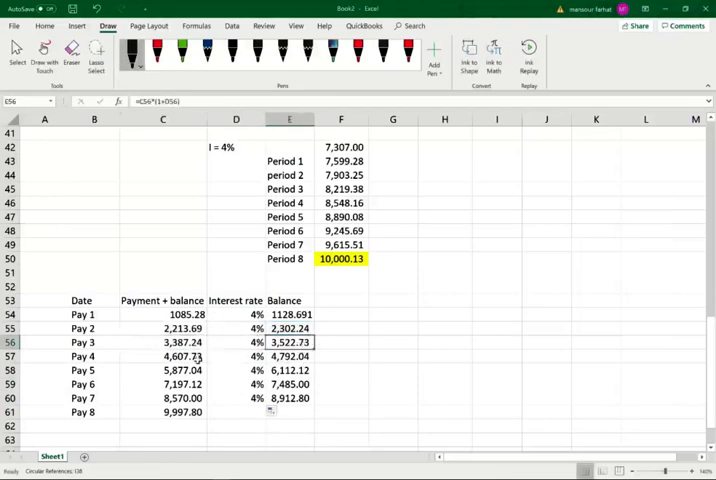
{"action": "left_click", "coordinate": [288, 356]}
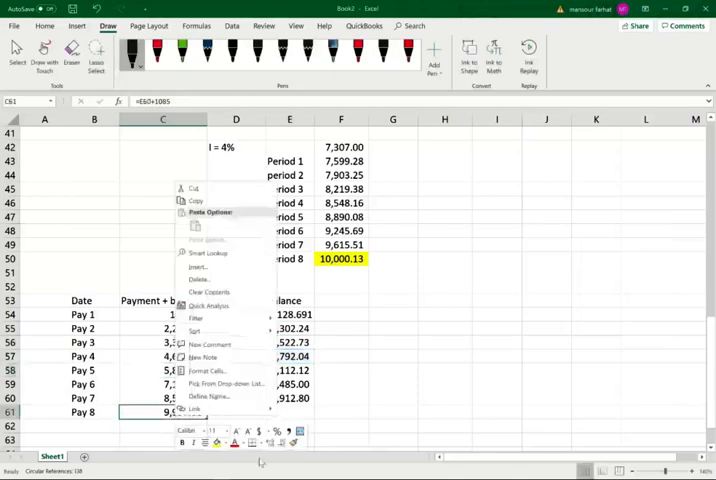
- Highlight the Pay 8 total of 9,997.80 in yellow and ink '1,085' beside the balance column
{"action": "left_click", "coordinate": [392, 396]}
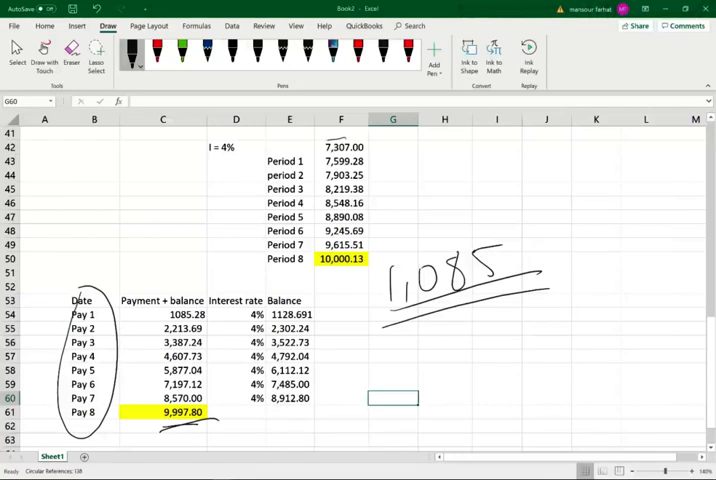
{"action": "left_click_drag", "start_coordinate": [316, 156], "coordinate": [384, 140]}
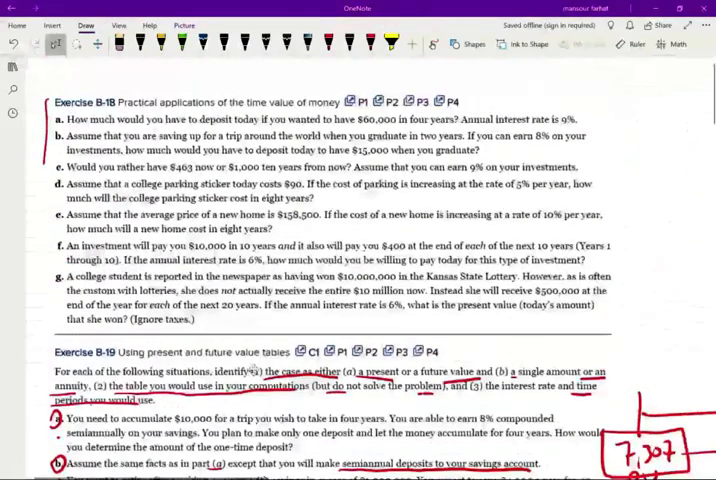
- Scroll through part c and the tables to the whitespace for the new part c timeline
{"action": "scroll", "scroll_direction": "down", "scroll_amount": 3}
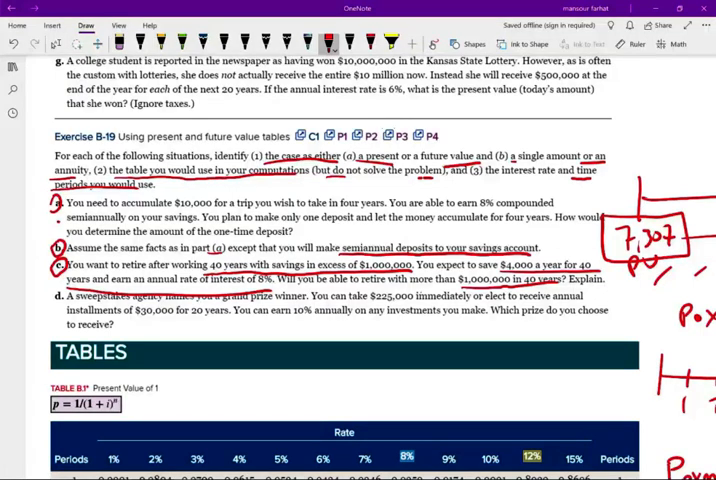
{"action": "scroll", "scroll_direction": "down", "scroll_amount": 3}
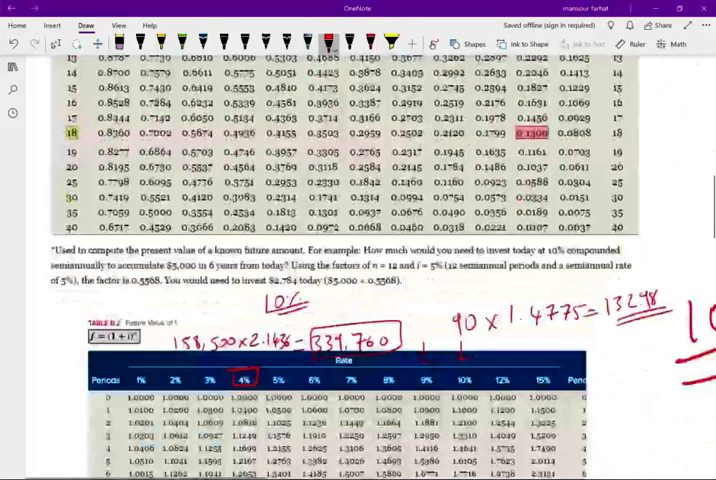
{"action": "scroll", "scroll_direction": "up", "scroll_amount": 3}
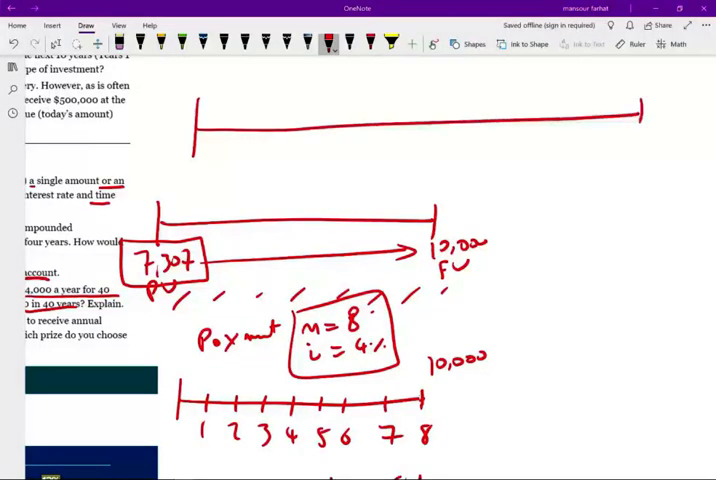
- Mark yearly period ticks along the part c timeline with a wavy span beneath it
{"action": "left_click_drag", "start_coordinate": [208, 120], "coordinate": [220, 130]}
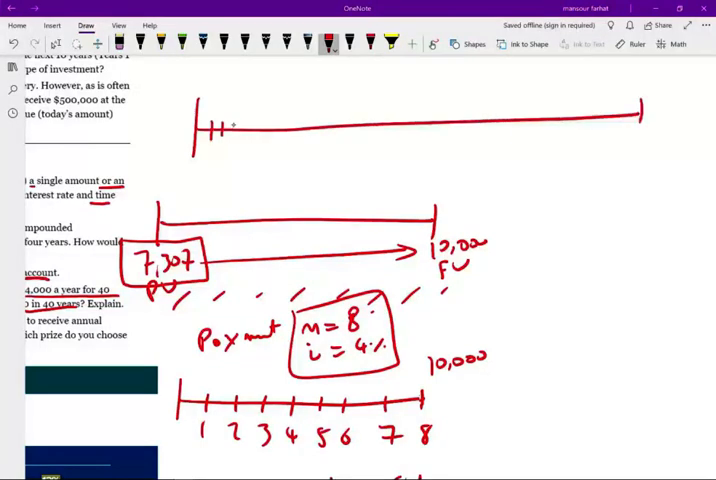
{"action": "left_click_drag", "start_coordinate": [216, 128], "coordinate": [280, 128]}
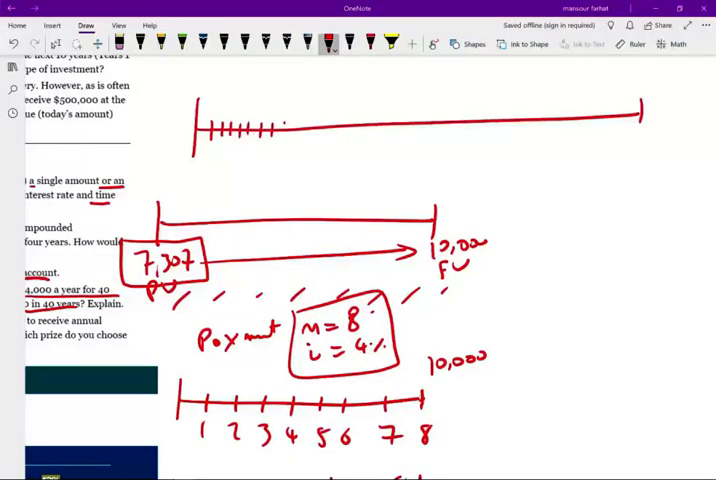
{"action": "left_click_drag", "start_coordinate": [284, 128], "coordinate": [360, 128]}
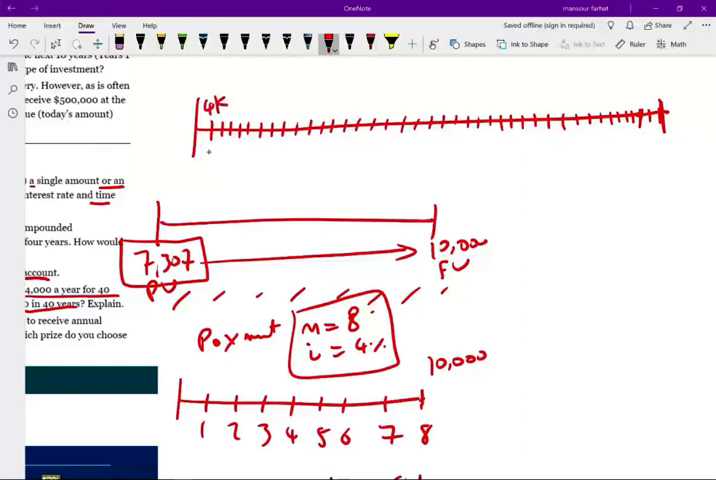
{"action": "left_click_drag", "start_coordinate": [200, 150], "coordinate": [584, 140]}
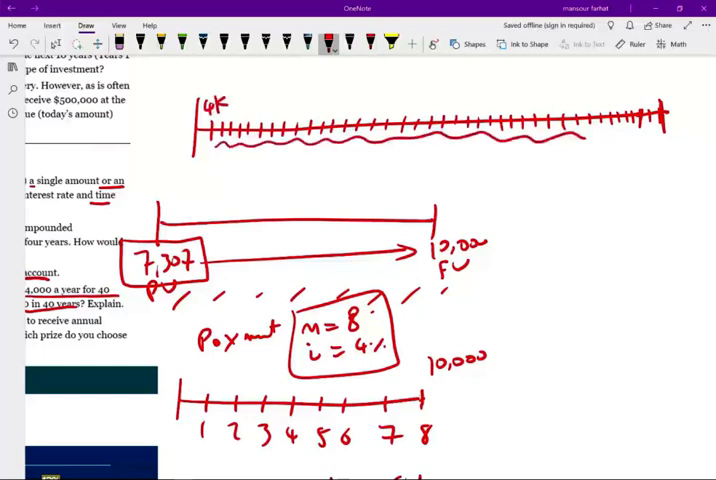
- Label the timeline with the 1,000,000 goal and the 4K × payment setup at 8%
{"action": "type", "text": "100"}
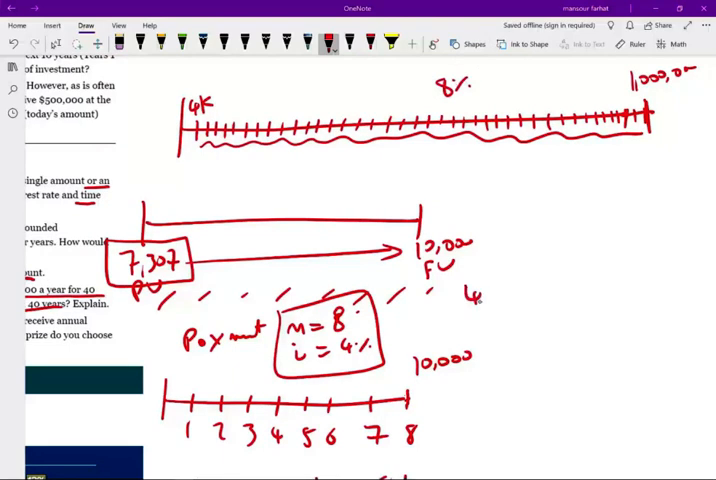
{"action": "type", "text": "41000 x"}
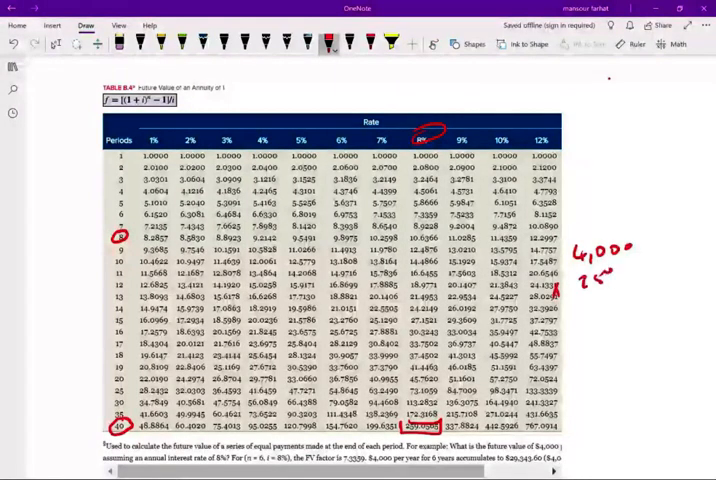
- Multiply 4,000 by the 259.05 factor in Calculator to get about 1,036,202
{"action": "type", "text": ".0"}
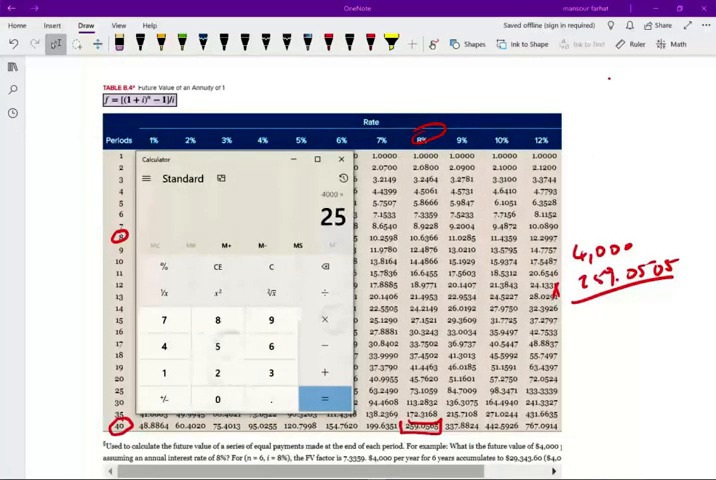
{"action": "left_click", "coordinate": [324, 400]}
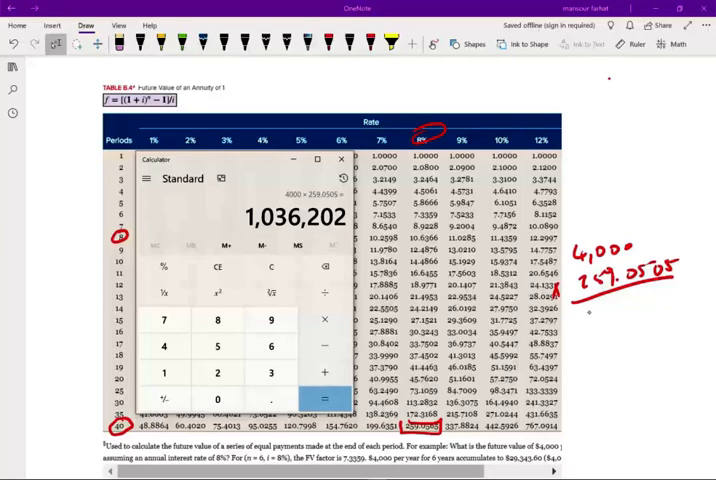
{"action": "left_click", "coordinate": [340, 160]}
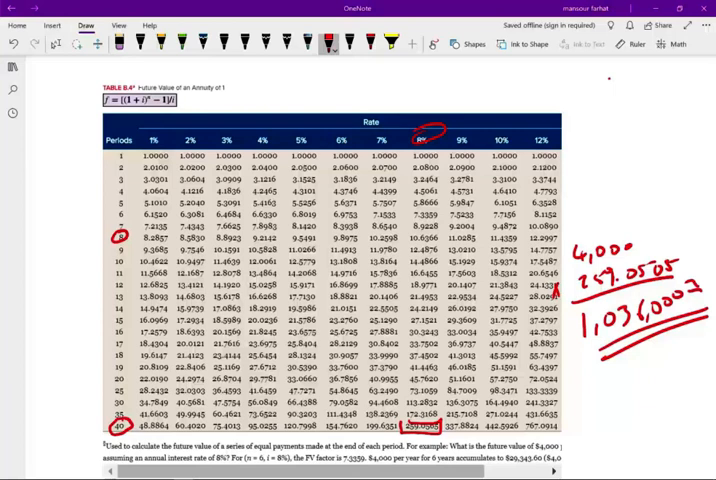
{"action": "scroll", "scroll_direction": "down", "scroll_amount": 3}
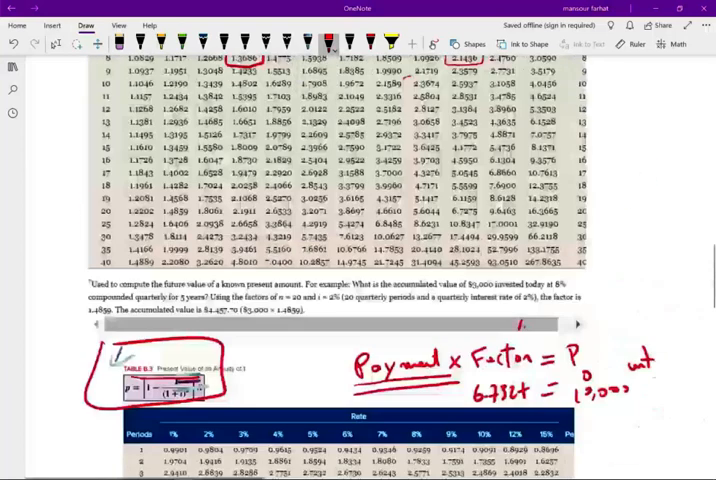
- Write 225,000 and 30,000 × under part d and locate the 10-period row in Table B.1
{"action": "scroll", "scroll_direction": "up", "scroll_amount": 3}
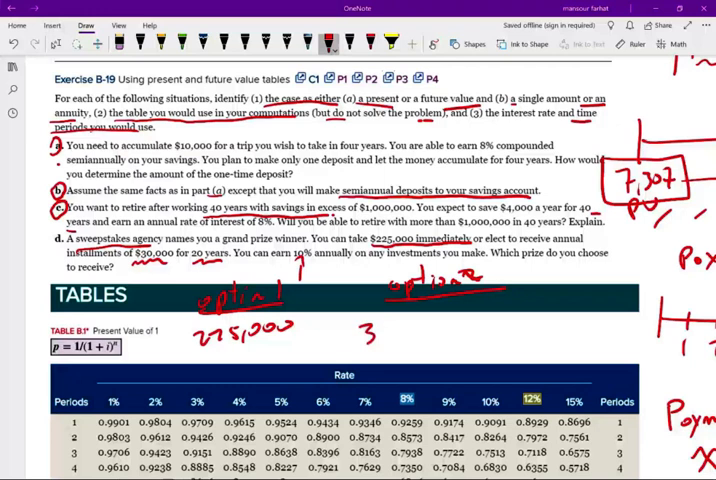
{"action": "type", "text": "30.0"}
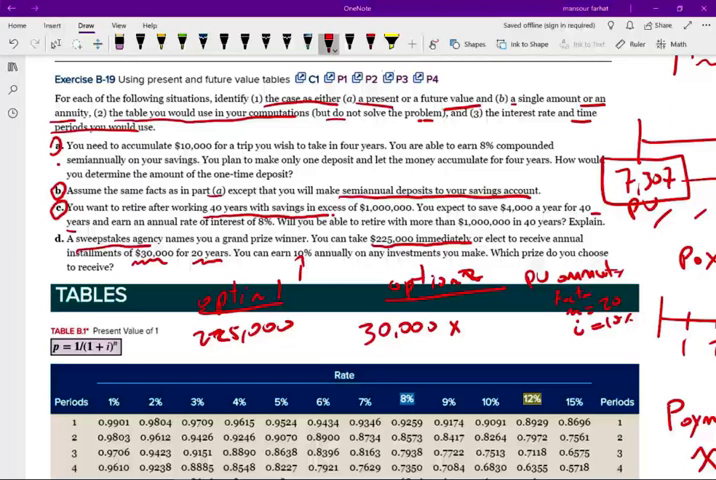
{"action": "scroll", "scroll_direction": "down", "scroll_amount": 3}
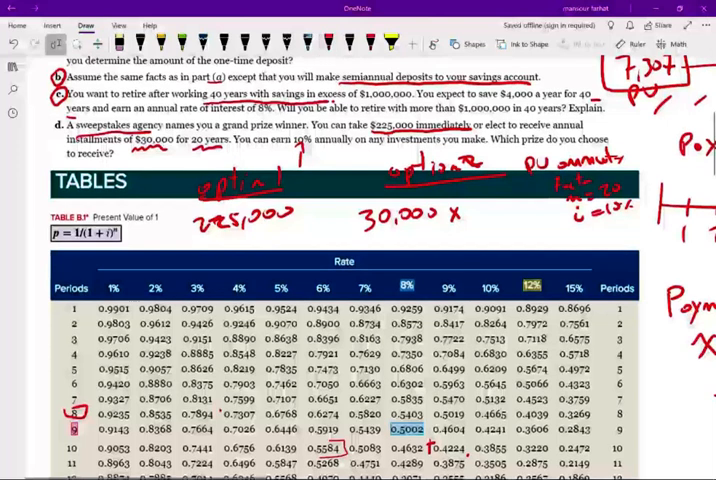
{"action": "scroll", "scroll_direction": "down", "scroll_amount": 3}
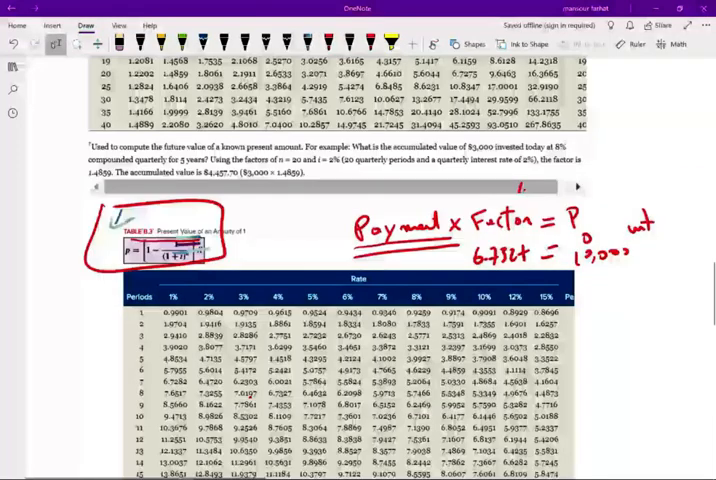
- Compute 30,000 × 8.5136 in Calculator, giving a present value of 255,408
{"action": "scroll", "scroll_direction": "down", "scroll_amount": 3}
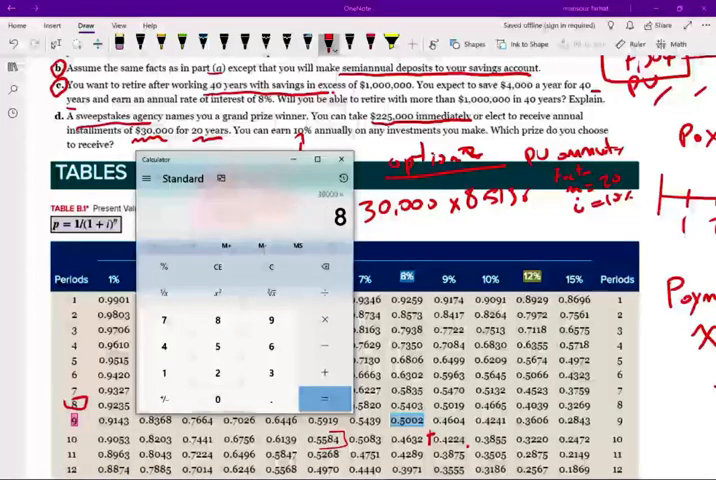
{"action": "left_click", "coordinate": [324, 400]}
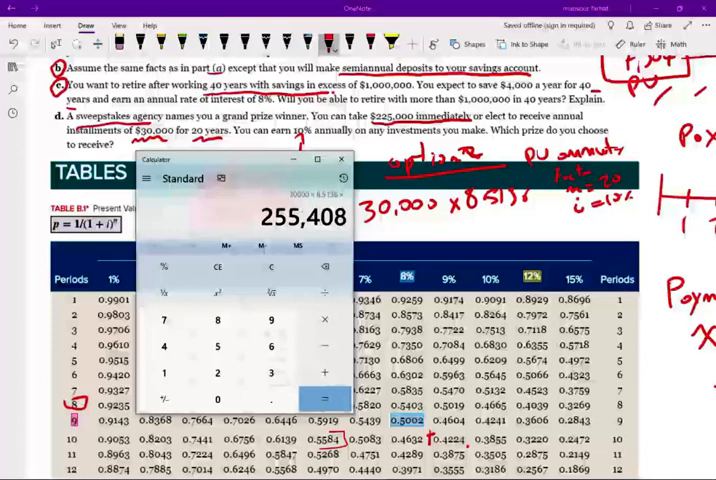